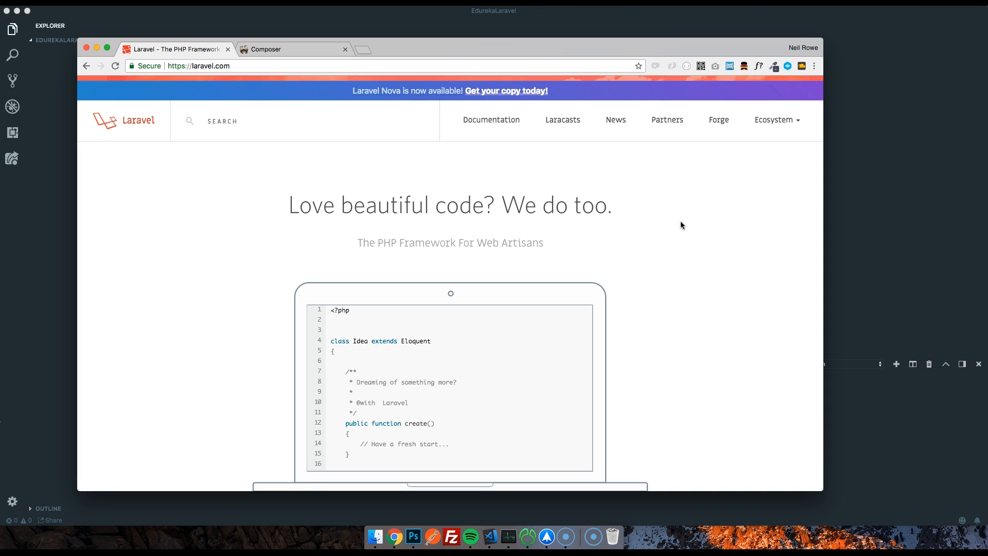
mouse_move(616, 206)
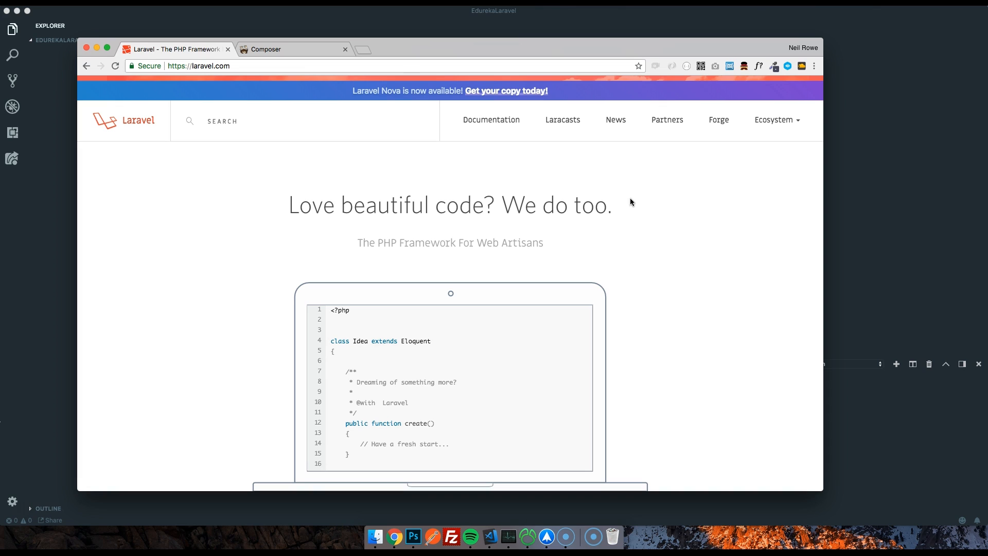
- Create a new Laravel project named 'social' so Composer starts installing its dependencies
left_click(290, 49)
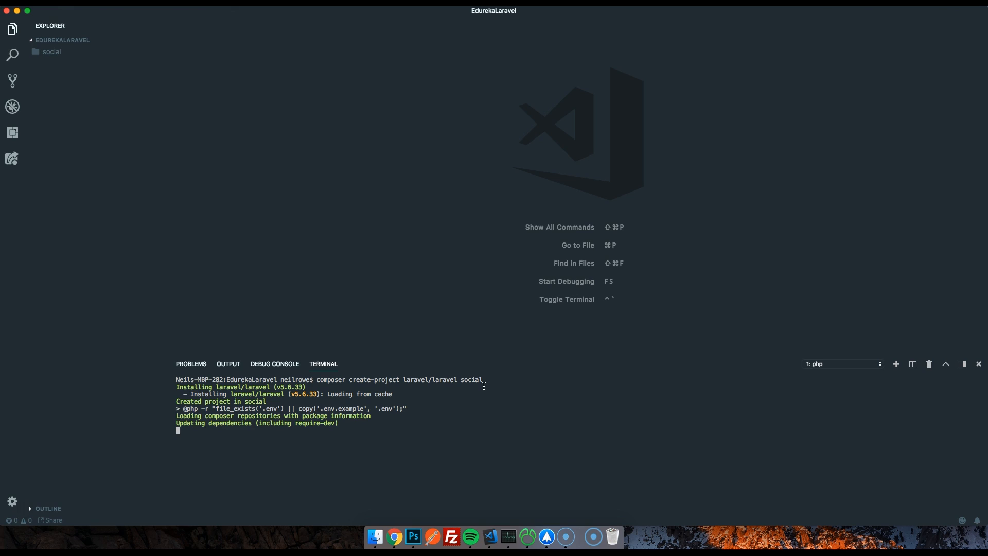
left_click(51, 51)
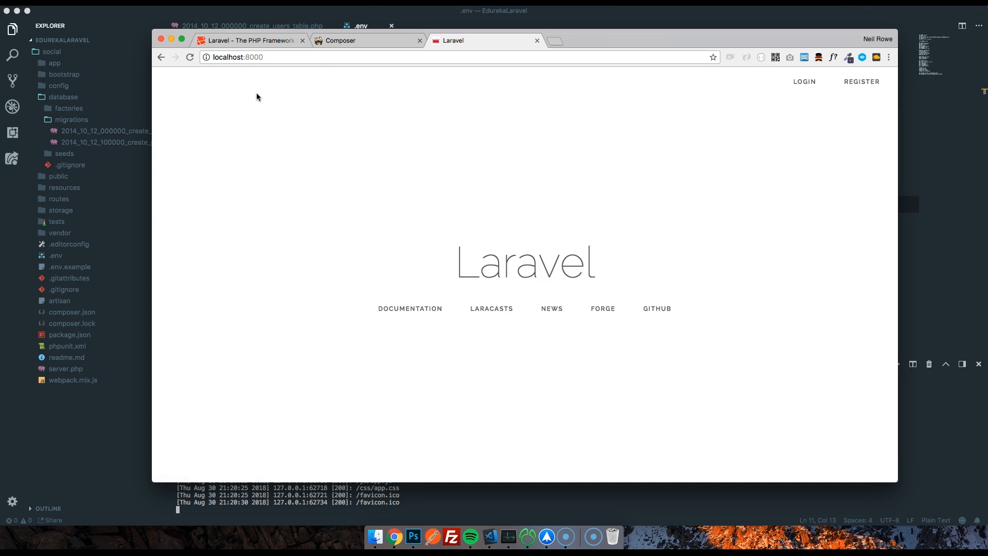
mouse_move(240, 94)
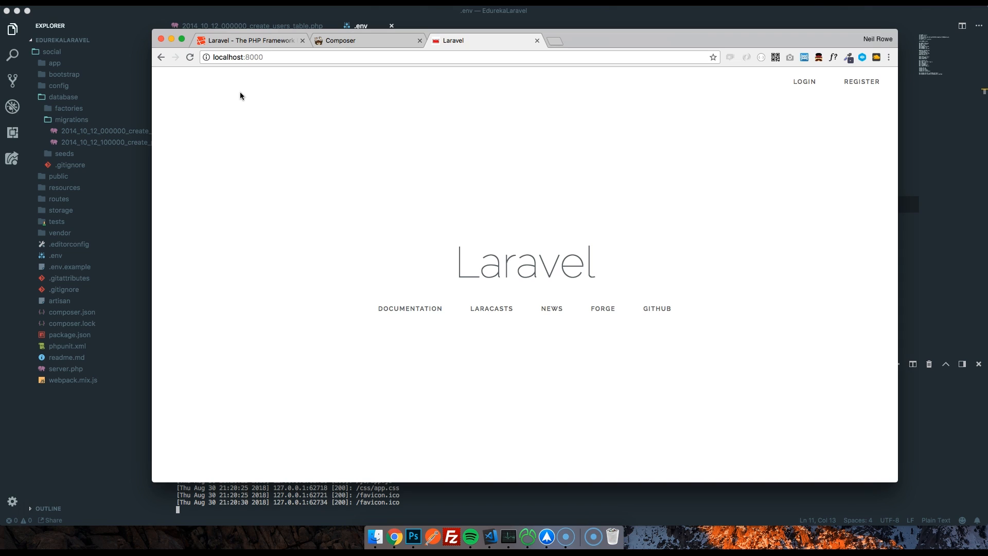
mouse_move(349, 86)
type("web.php")
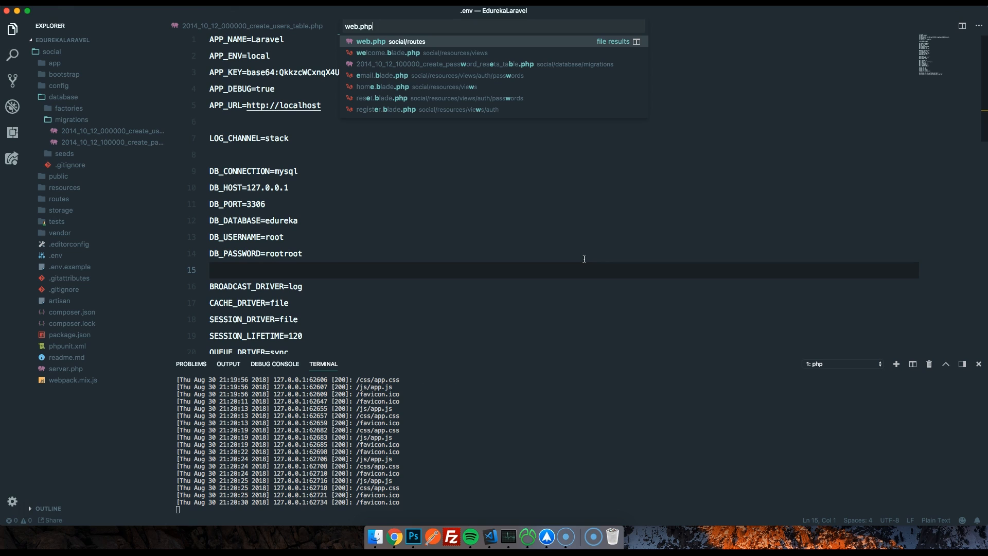
- Show routes/web.php with the welcome route, Auth::routes() and the /home route
left_click(371, 42)
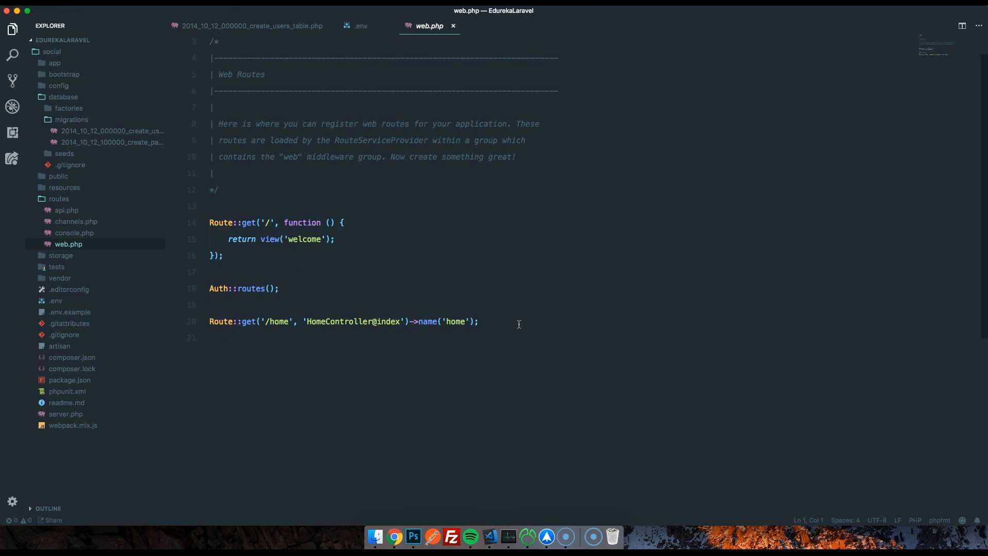